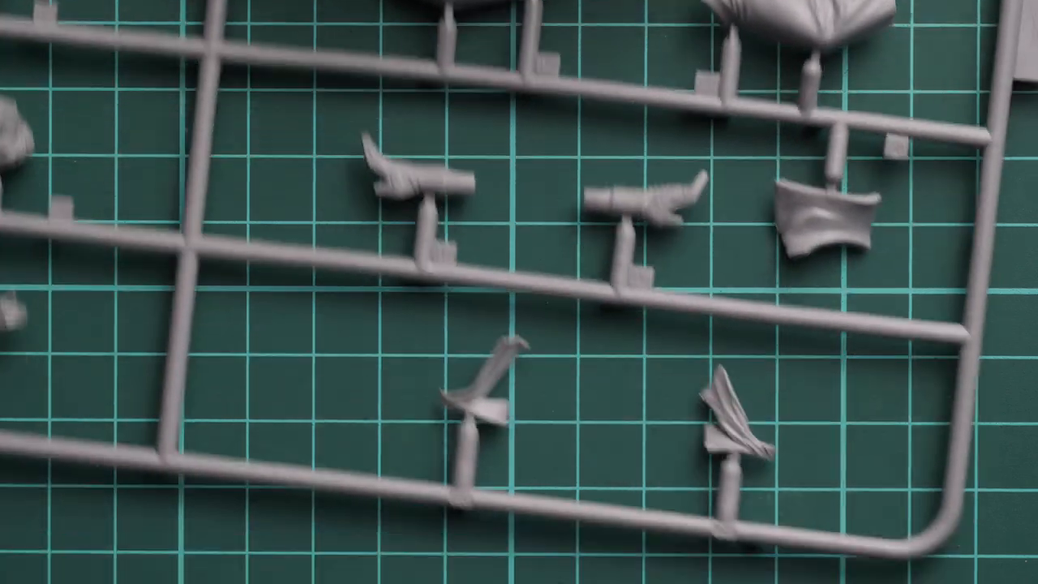
scroll("down", 3)
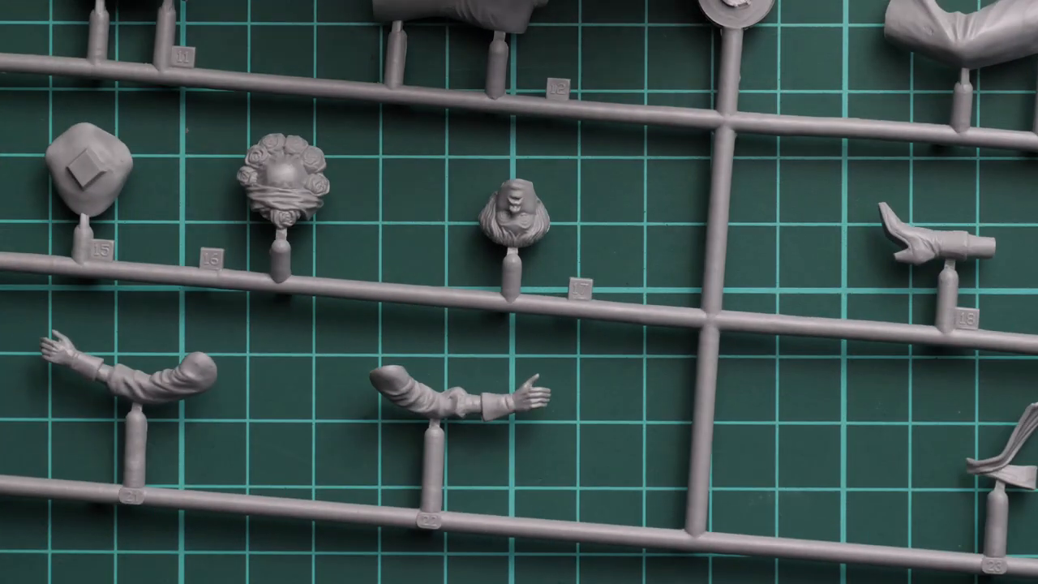